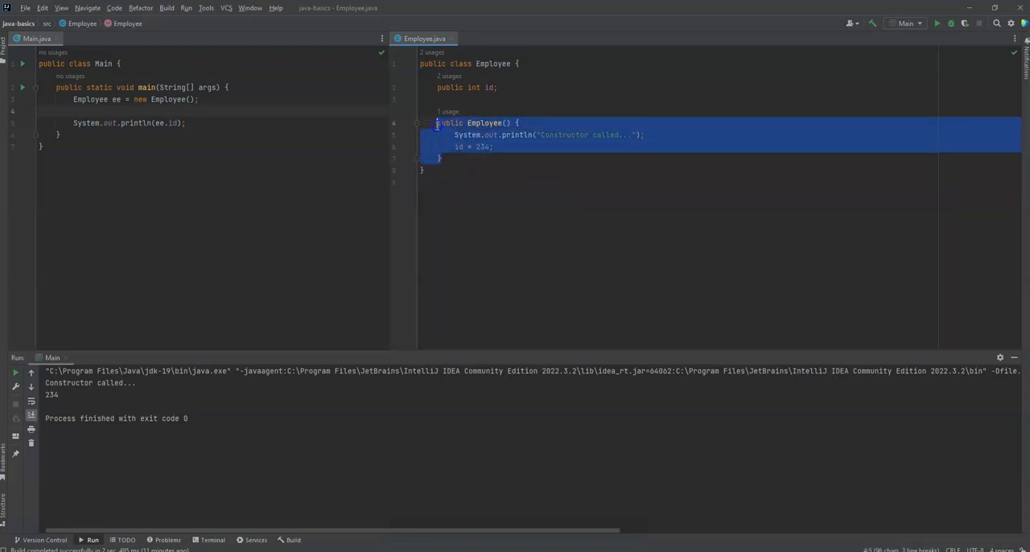
Step: Add a void return type to the Employee constructor, turning it into a method
click(485, 181)
text( void)
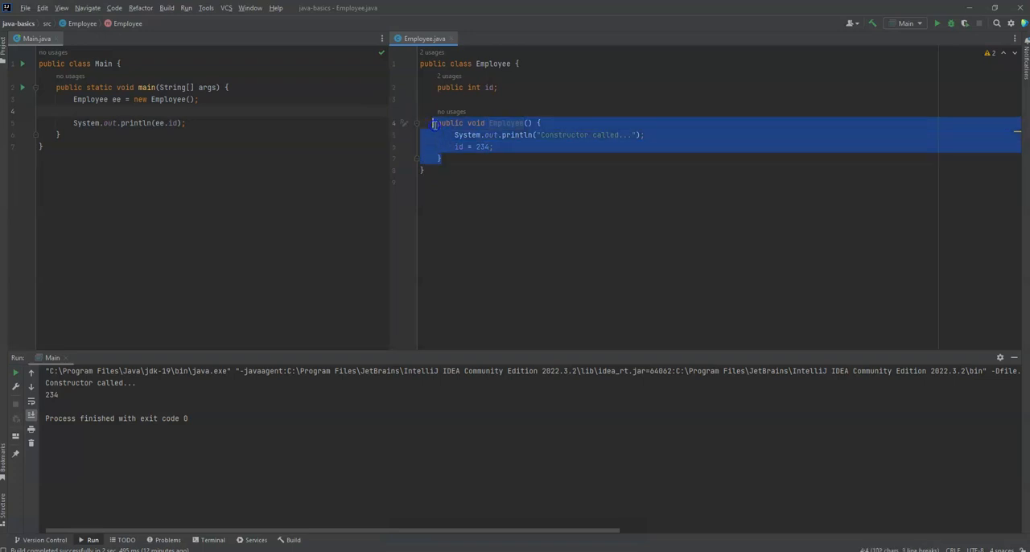
Step: Delete 'void' so the declaration reads 'public Employee()' again
click(441, 158)
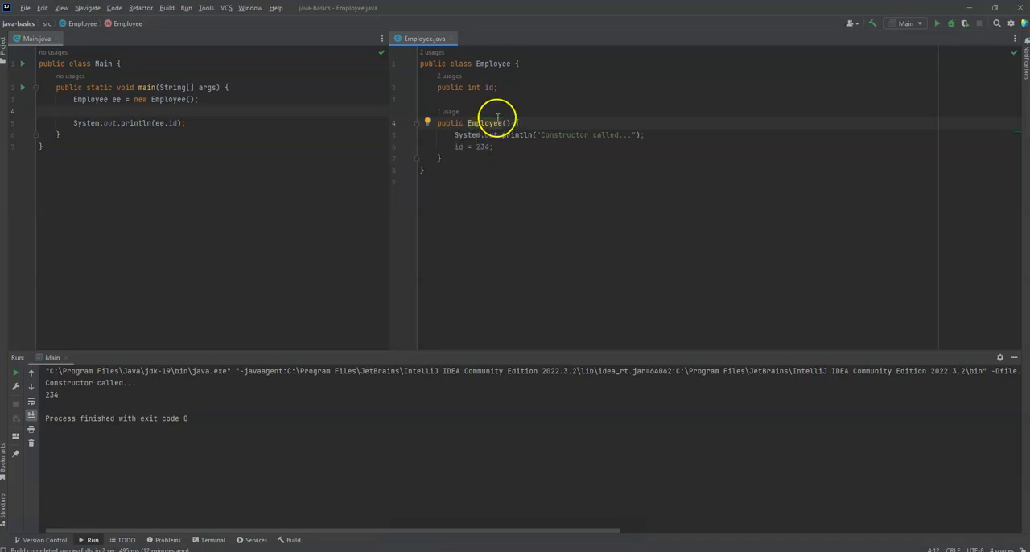
Step: Try renaming the constructor to 'Employee12', then revert it and add blank lines after 'id = 234;'
double_click(484, 122)
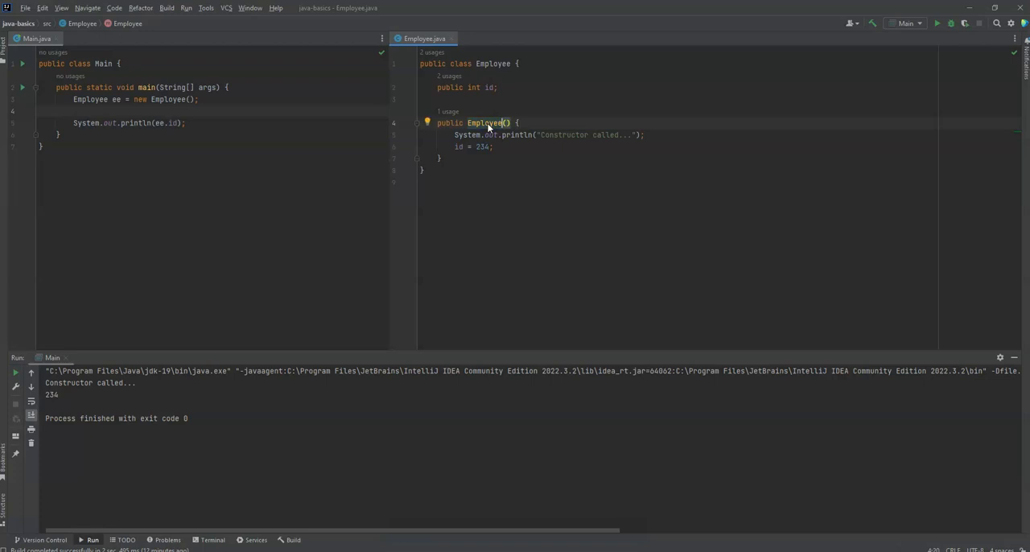
text(12)
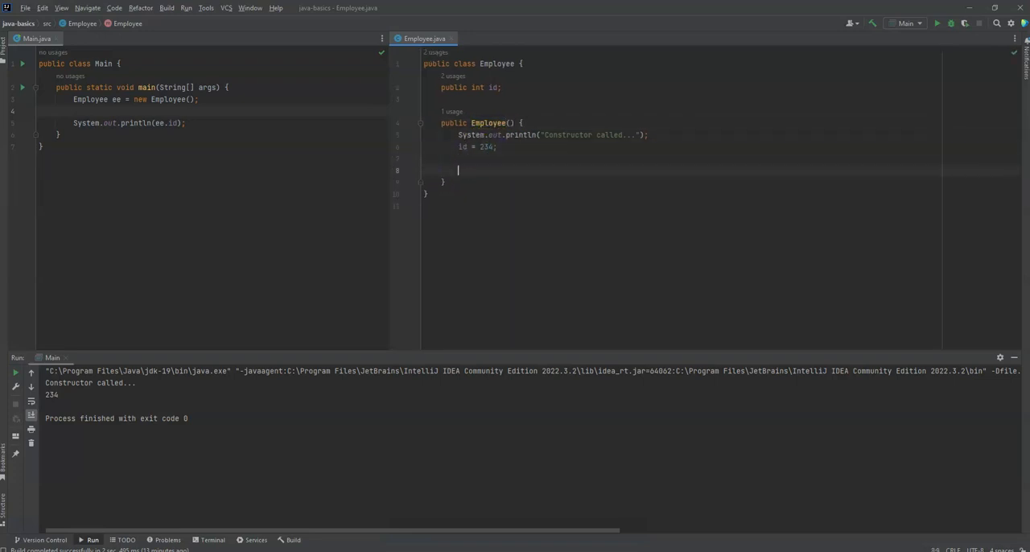
Step: Type 'return 123;' in the constructor body and read the void-result error
text(return 123;)
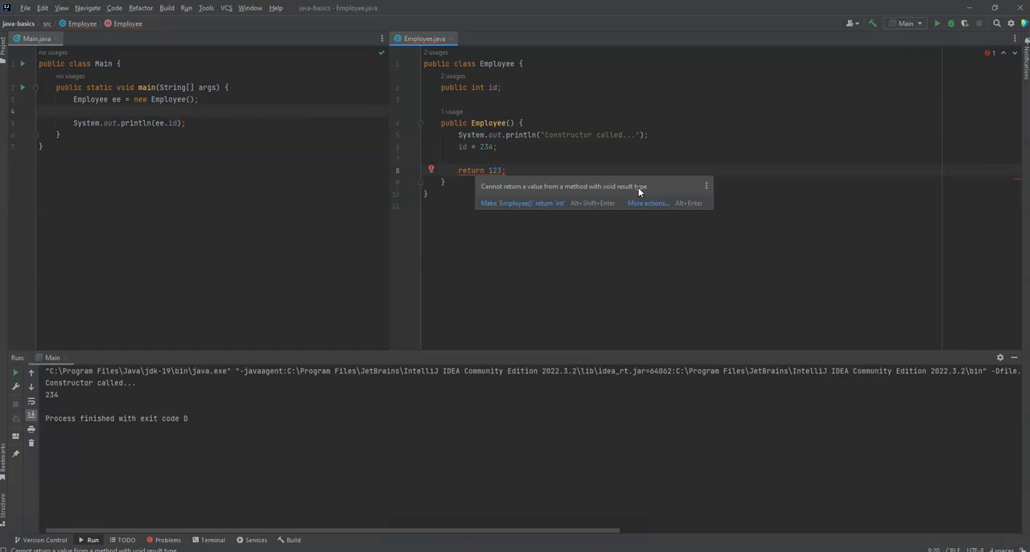
mouse_move(632, 187)
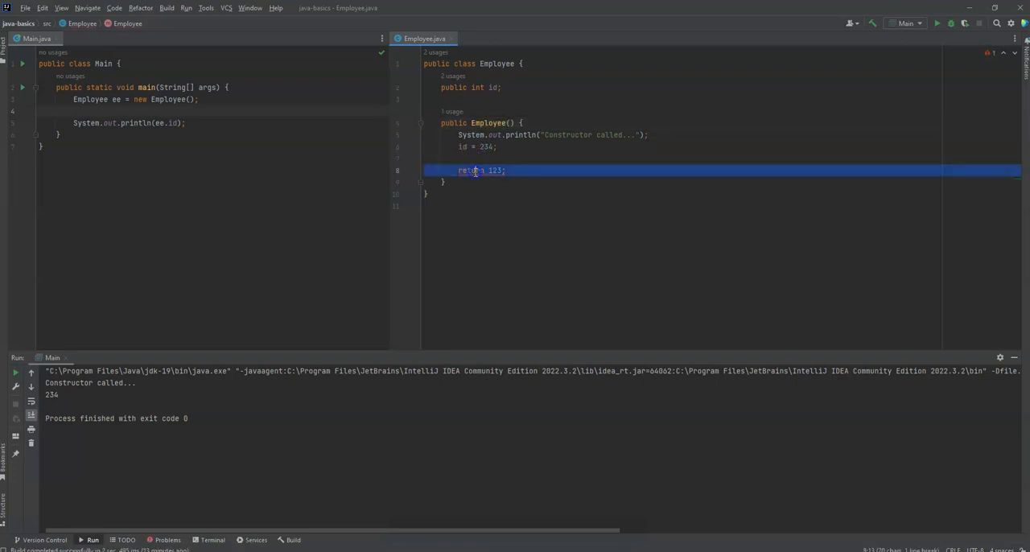
Step: Delete the 'return 123;' line and the extra blank lines from the constructor
key(Delete)
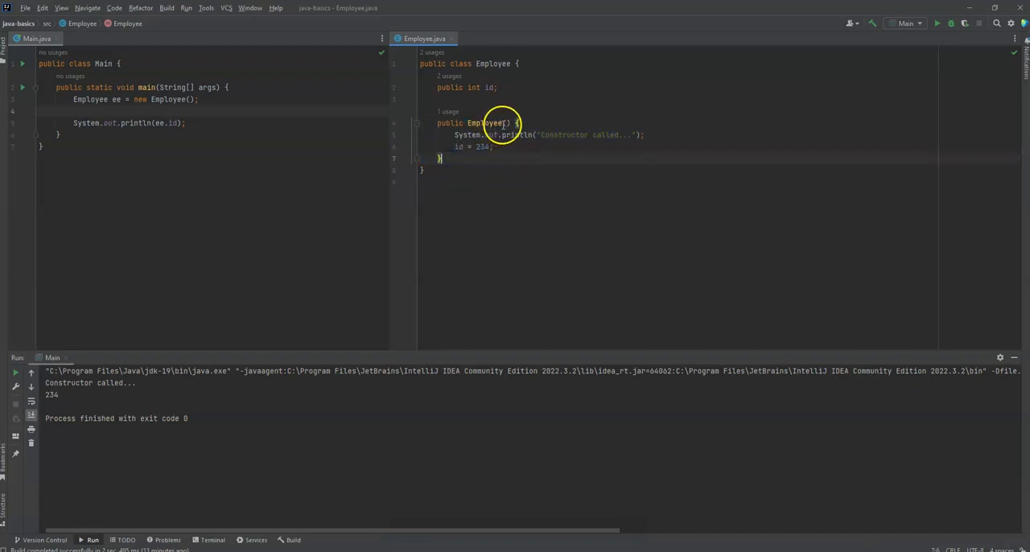
mouse_move(137, 489)
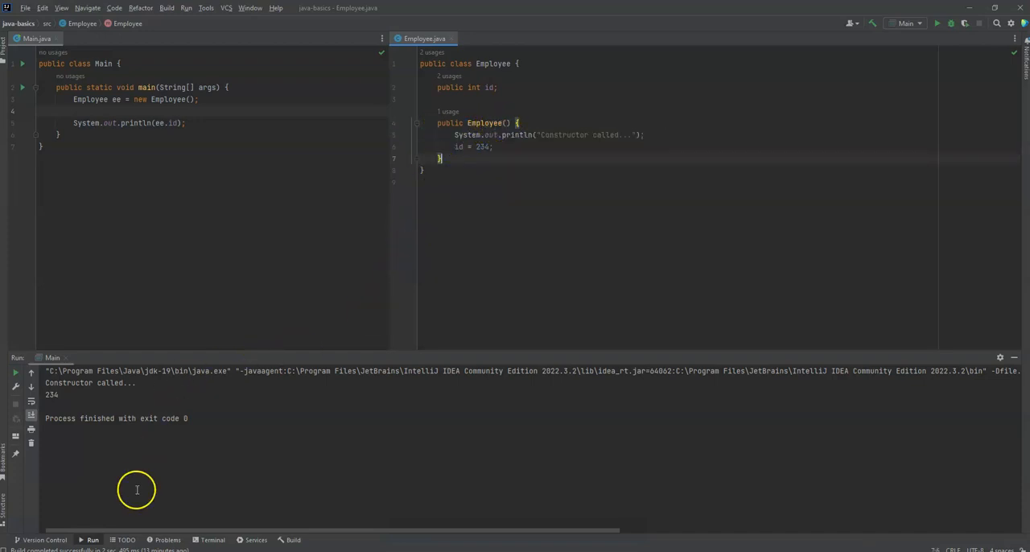
mouse_move(567, 378)
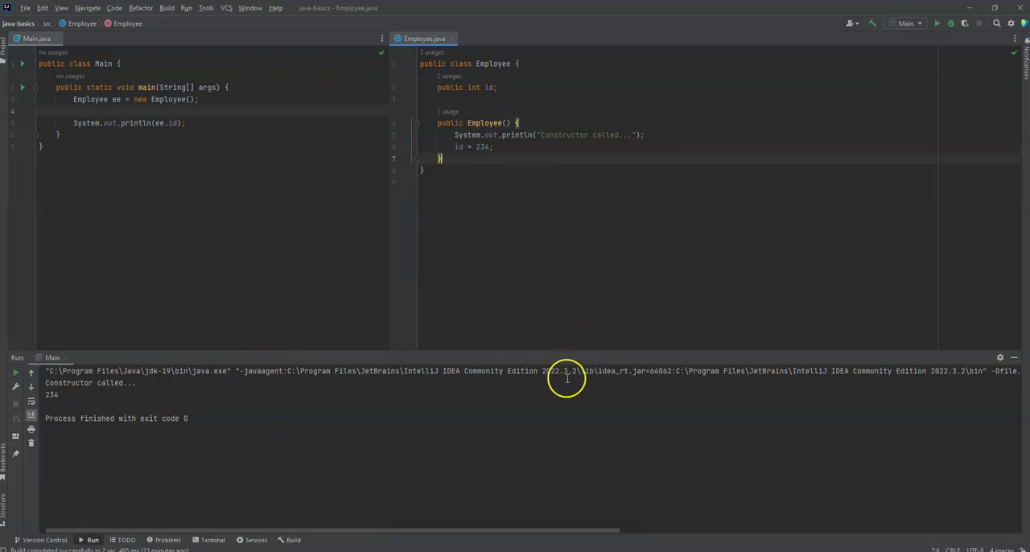